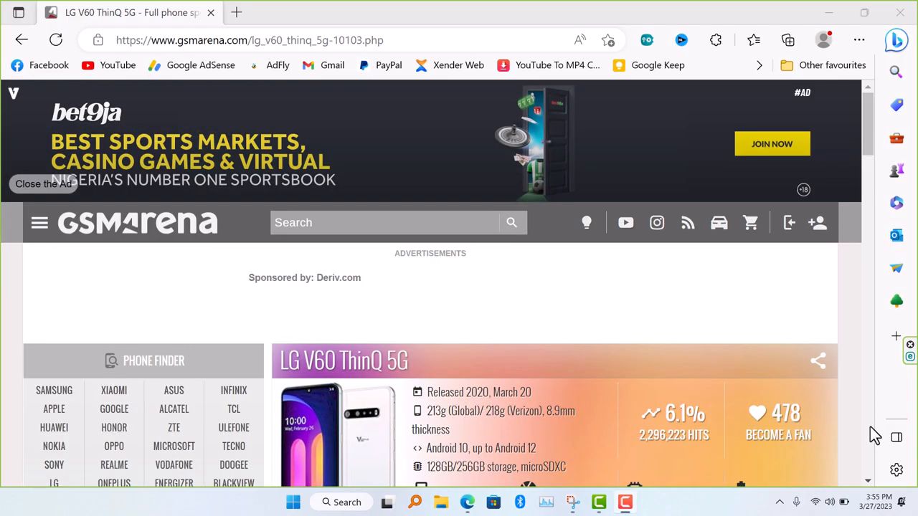
mouse_move(801, 380)
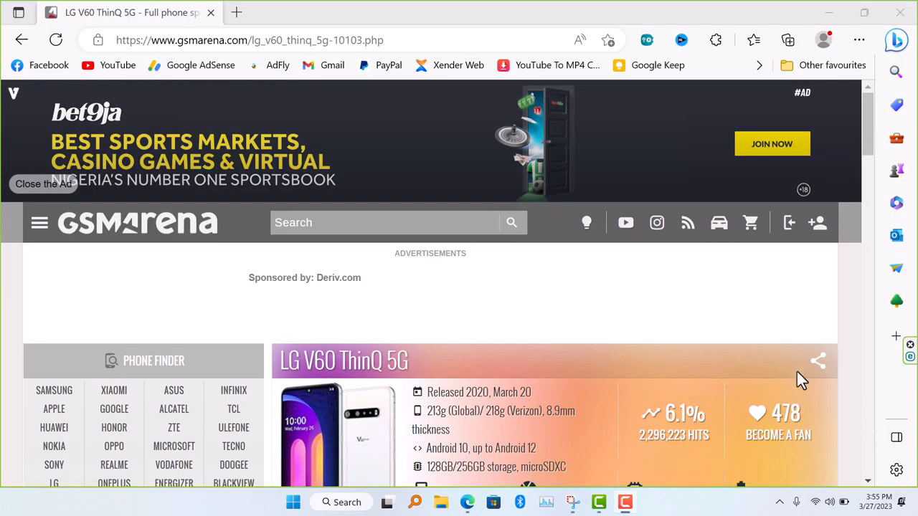
mouse_move(711, 462)
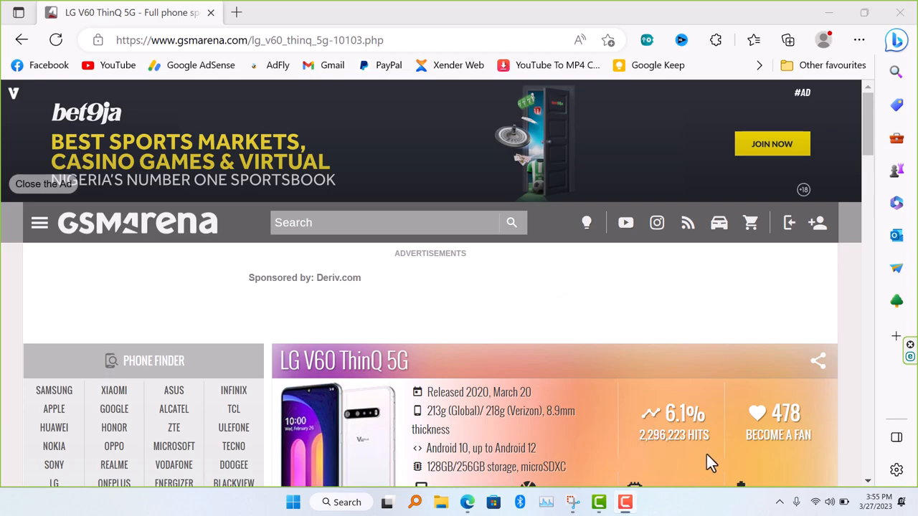
mouse_move(703, 461)
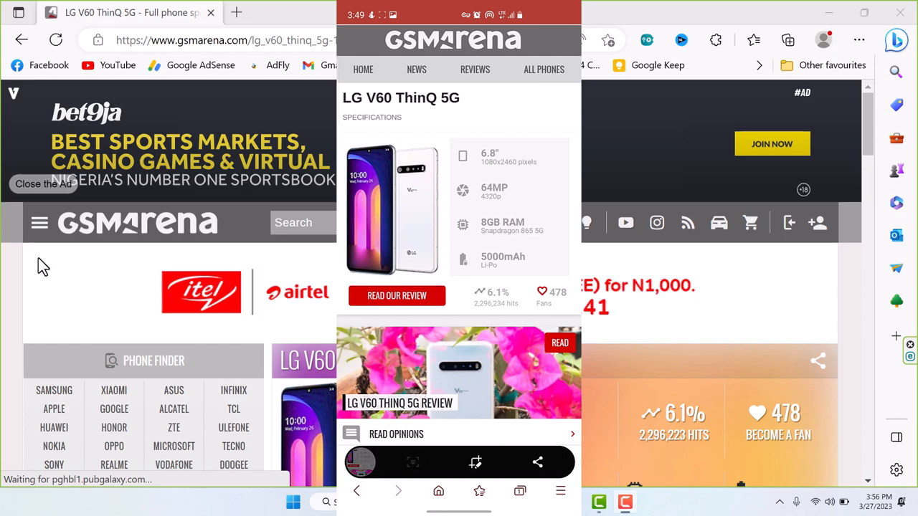
- Scroll through the spec page, then start a full-page Web capture from the Settings and more menu
scroll("down", 3)
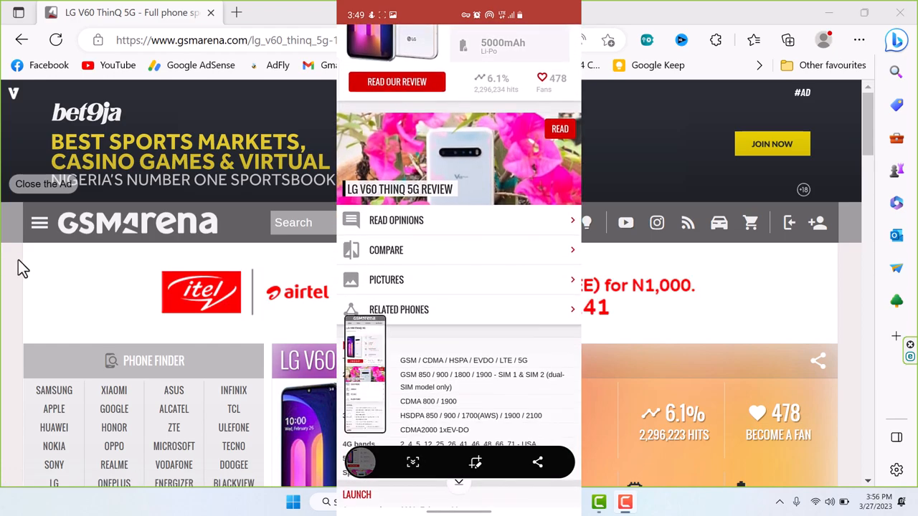
scroll("down", 3)
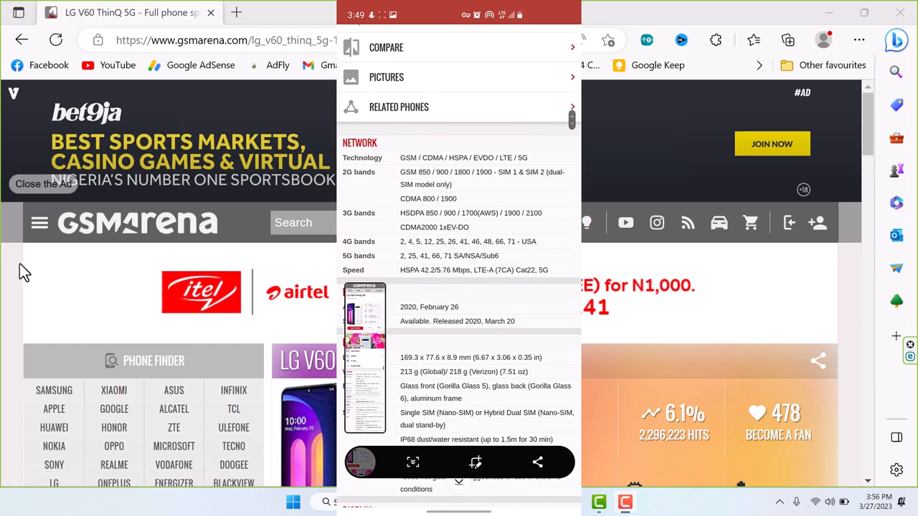
scroll("down", 3)
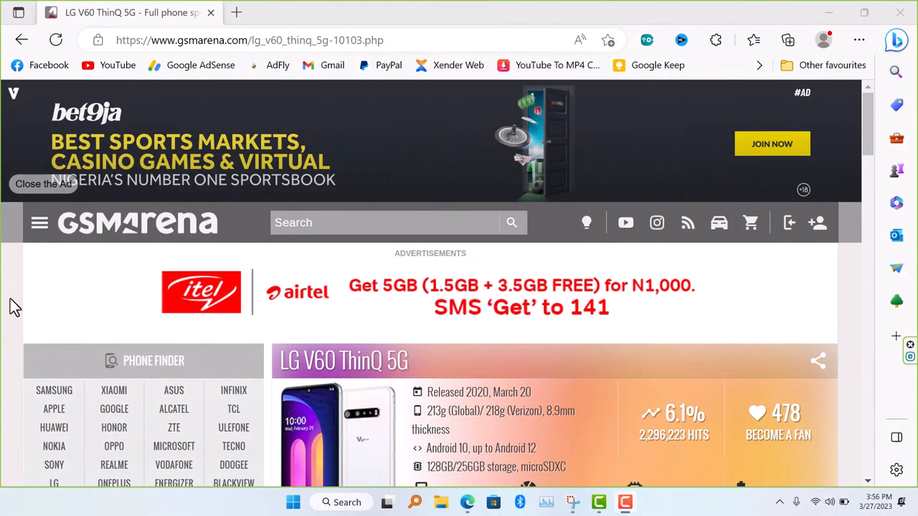
scroll("down", 3)
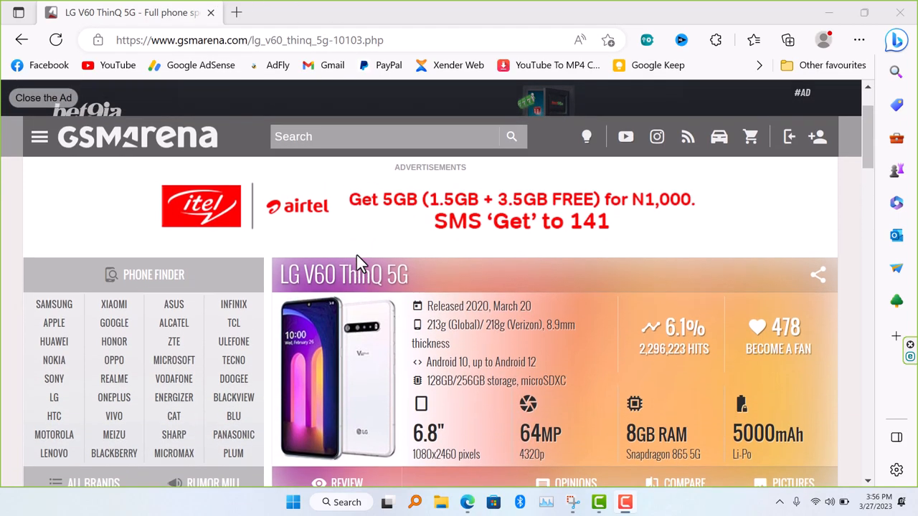
scroll("down", 3)
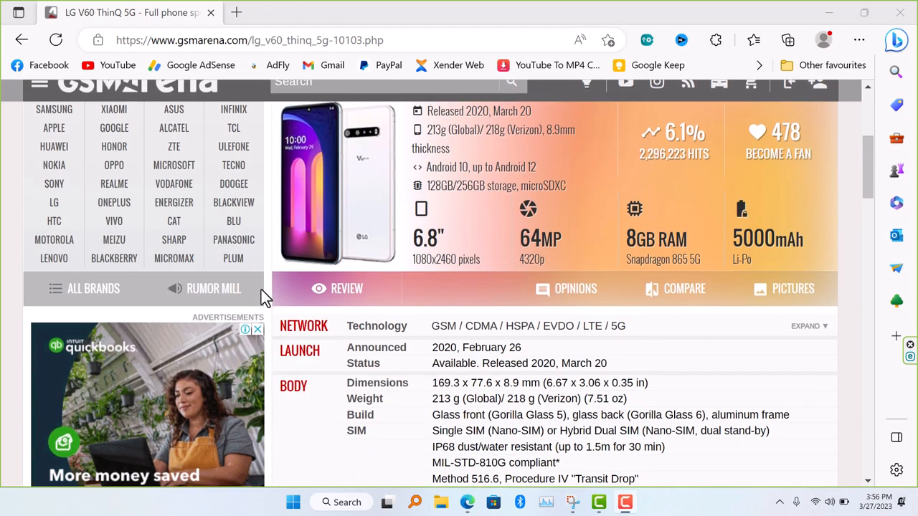
scroll("down", 3)
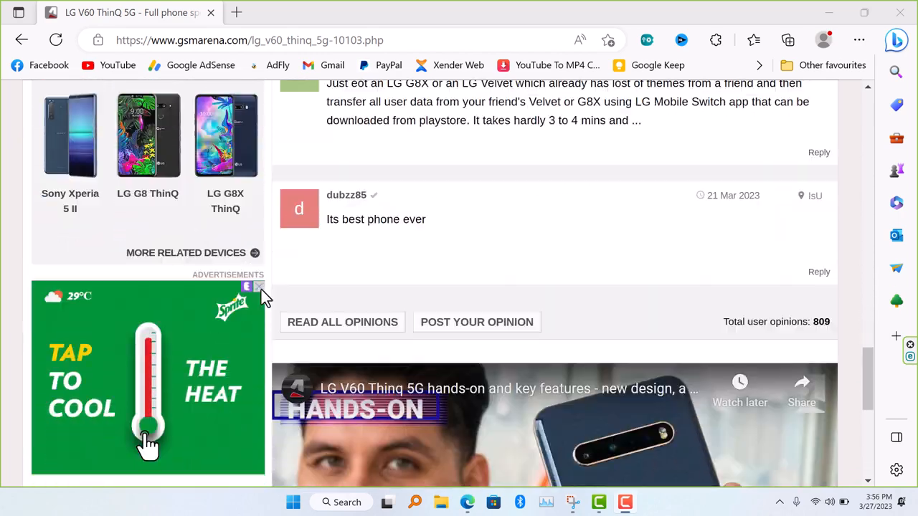
scroll("down", 3)
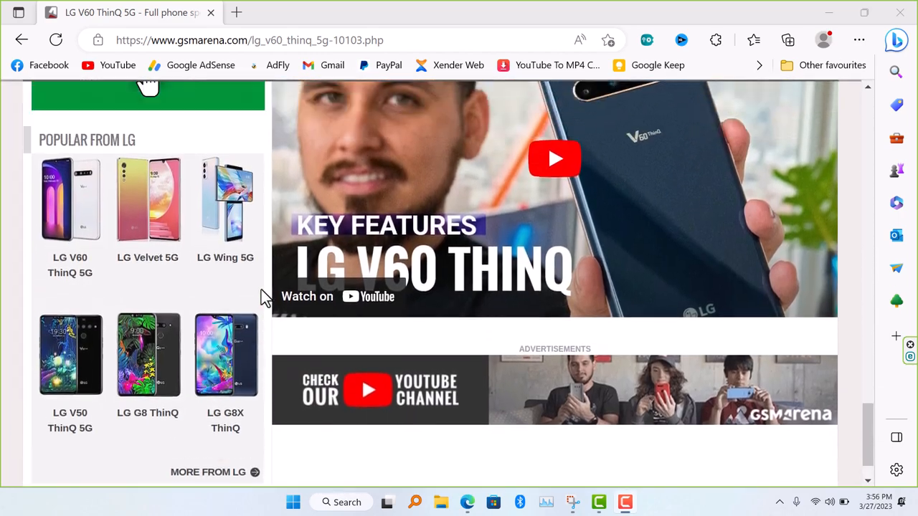
scroll("down", 3)
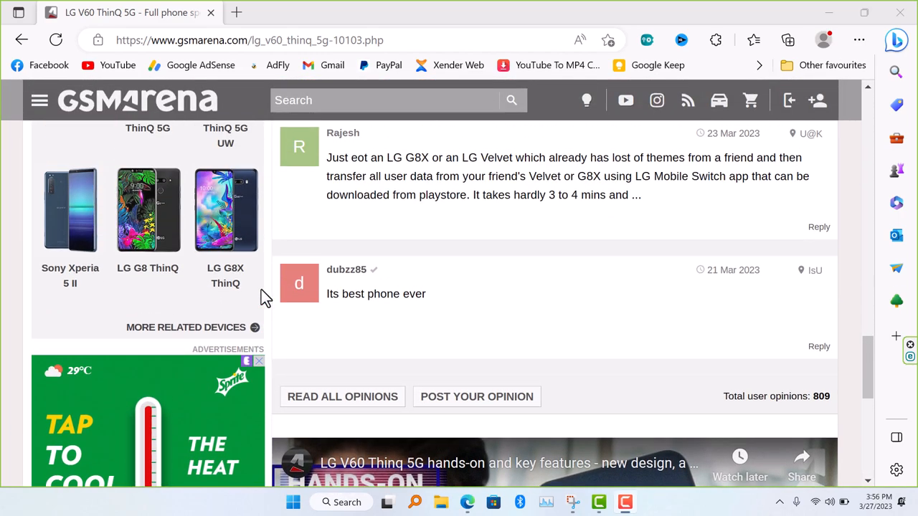
scroll("down", 3)
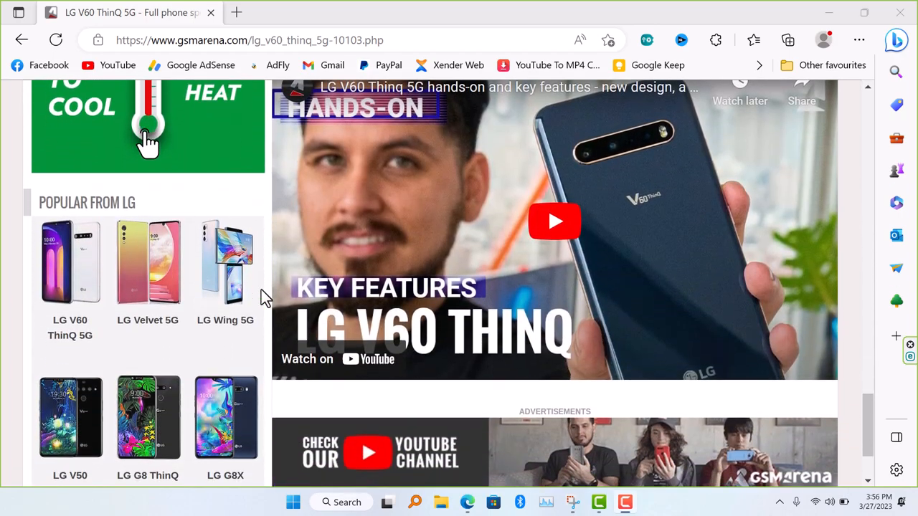
scroll("down", 3)
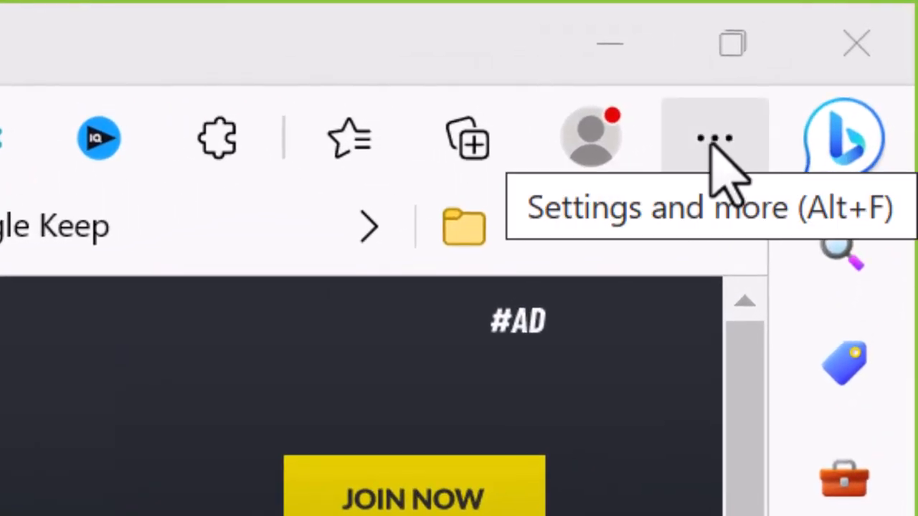
left_click(714, 137)
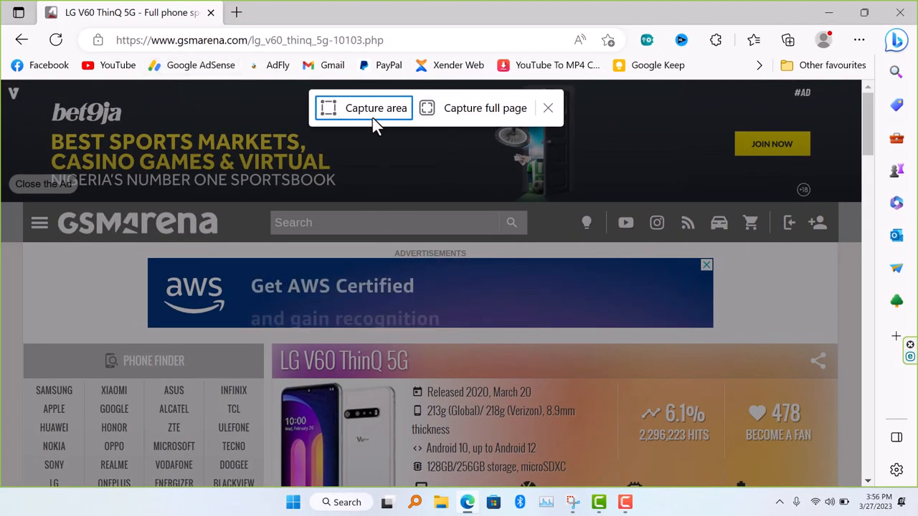
mouse_move(485, 107)
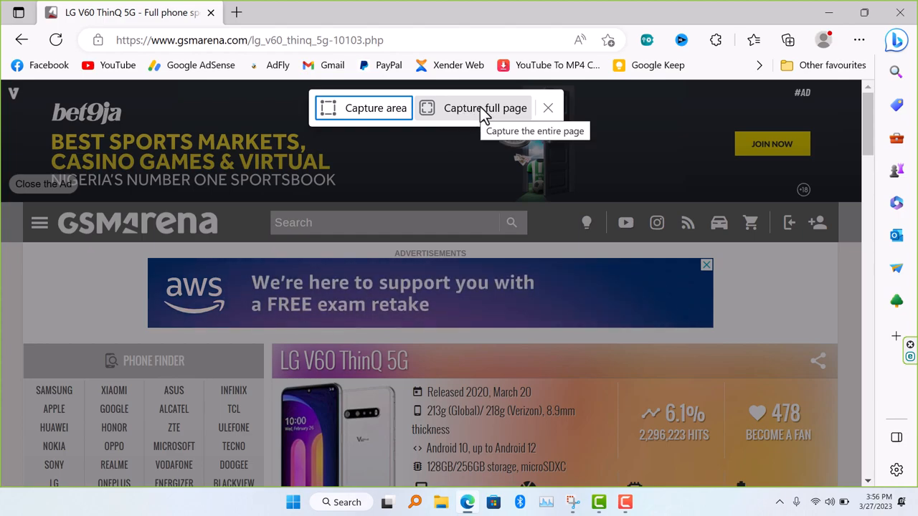
left_click(485, 109)
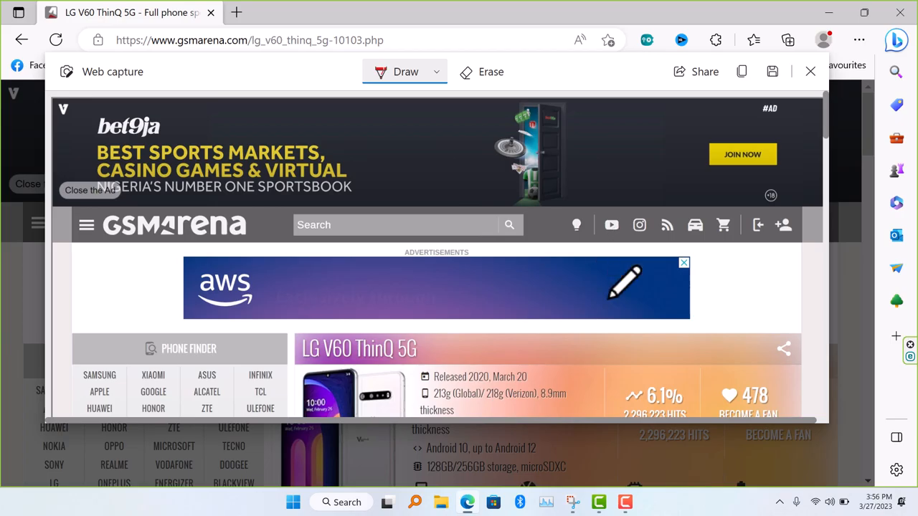
- Draw red freehand marks over the advert in the capture, then switch to Erase to remove them
scroll("down", 3)
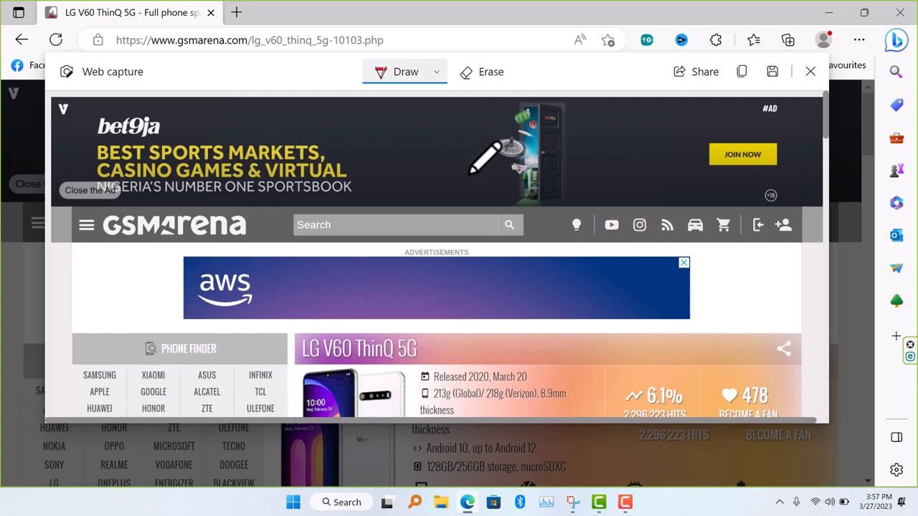
left_click_drag(631, 313, 738, 289)
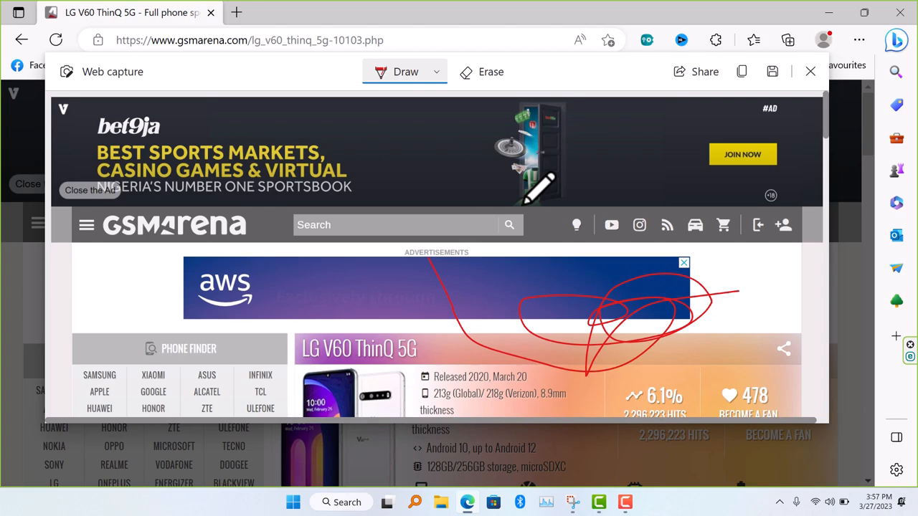
left_click(490, 72)
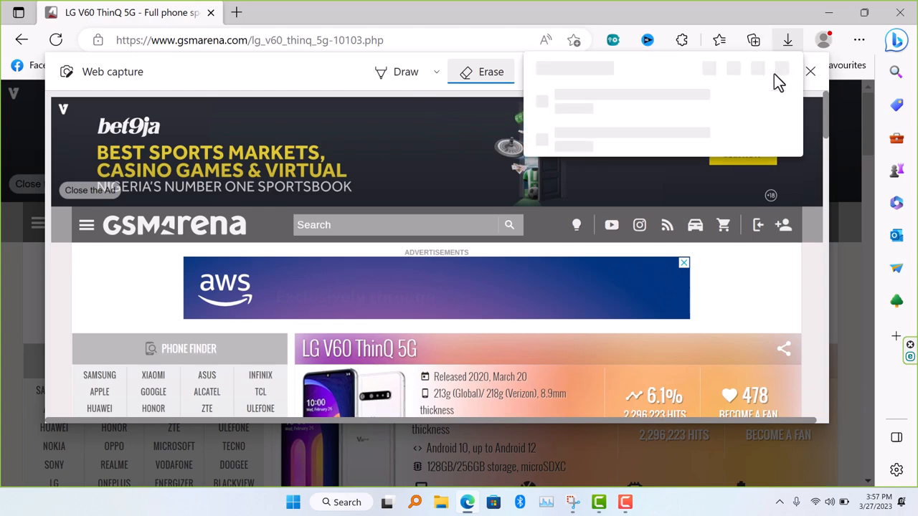
- Check the Downloads flyout for the saved GSMArena JPEG, then close Edge to reveal the desktop
left_click(785, 40)
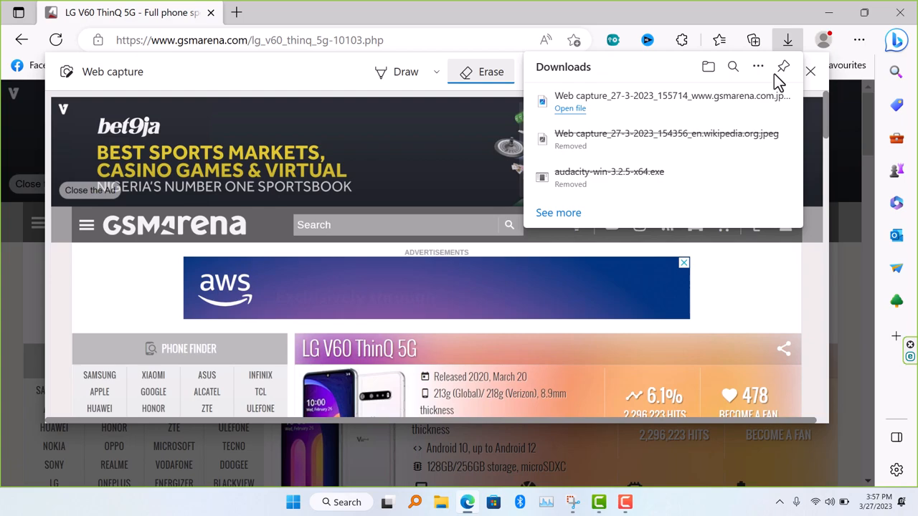
mouse_move(800, 80)
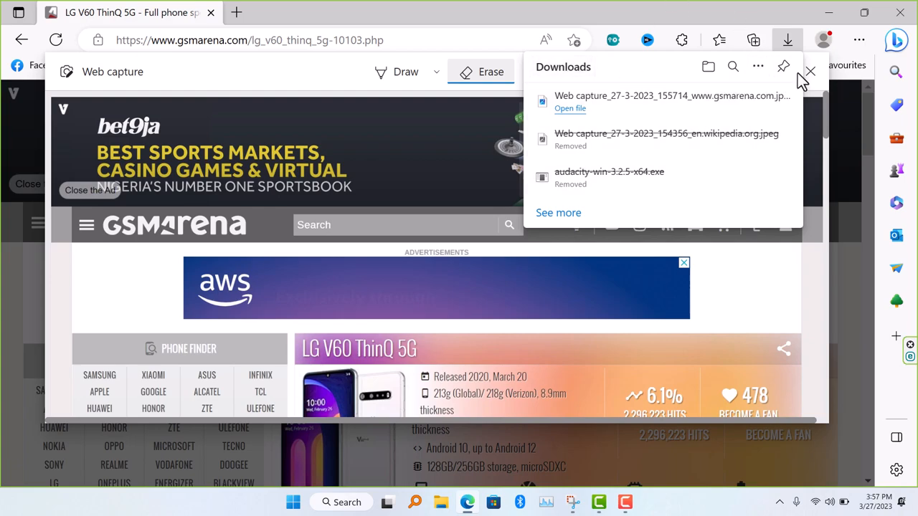
left_click(812, 71)
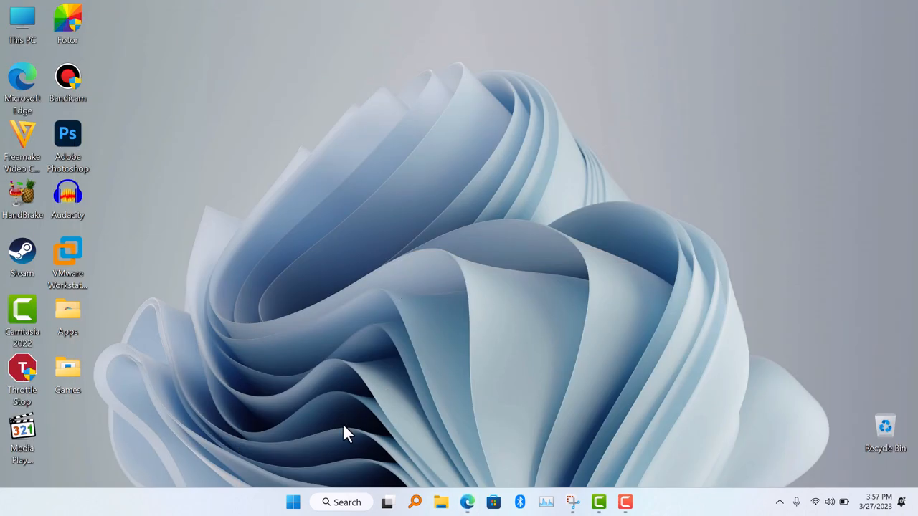
- Reach the Downloads folder through Start to find the saved web capture JPEG
left_click(293, 501)
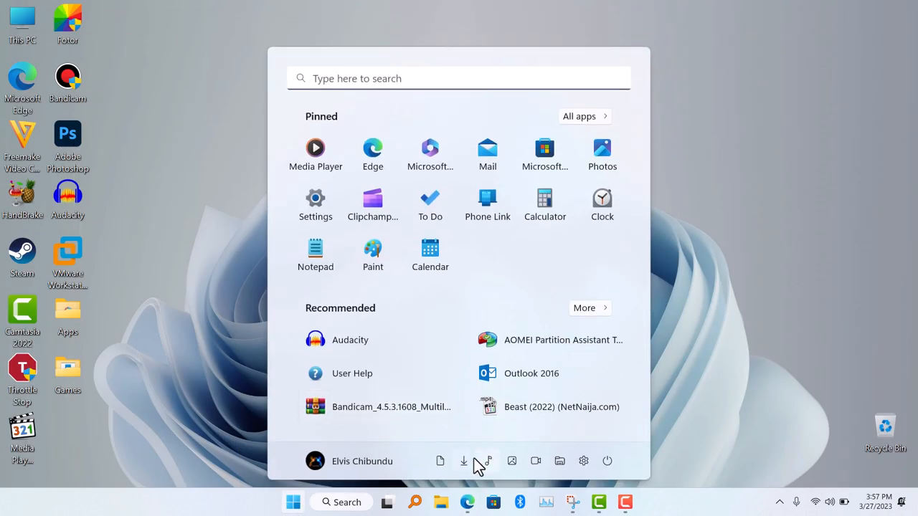
left_click(464, 461)
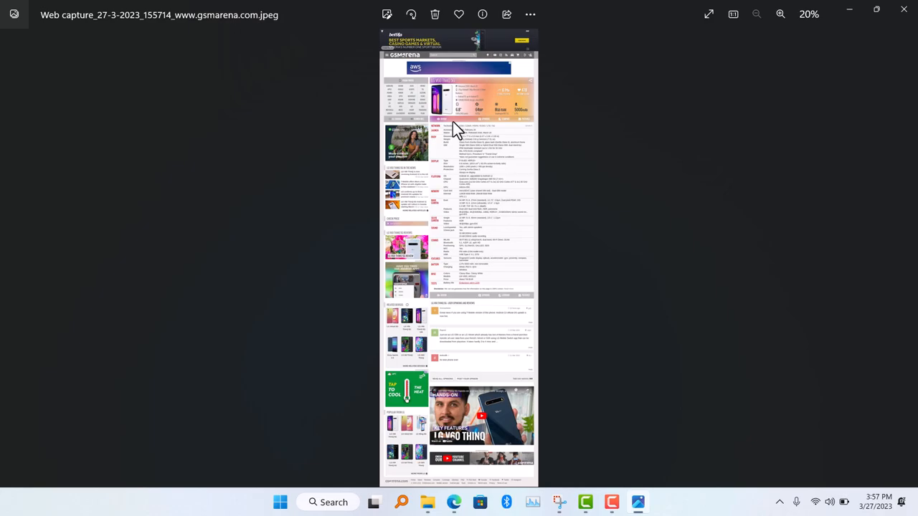
left_click(780, 14)
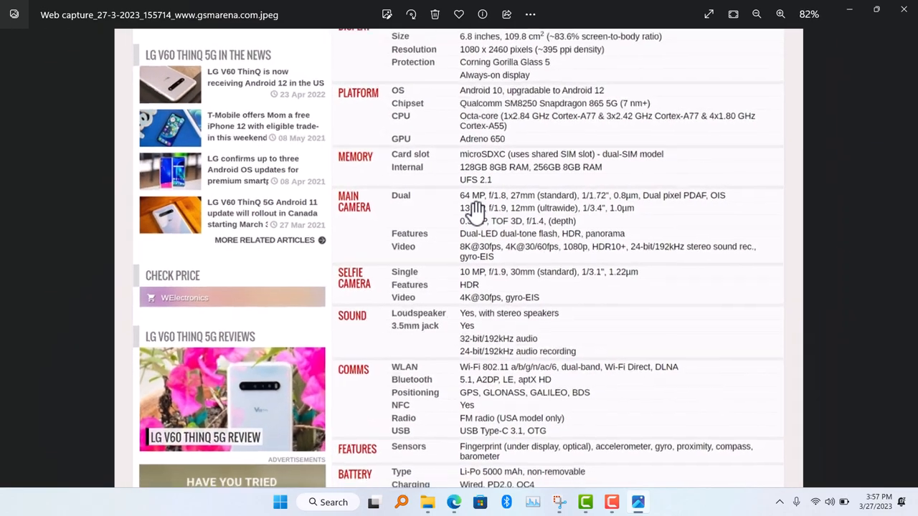
left_click(780, 14)
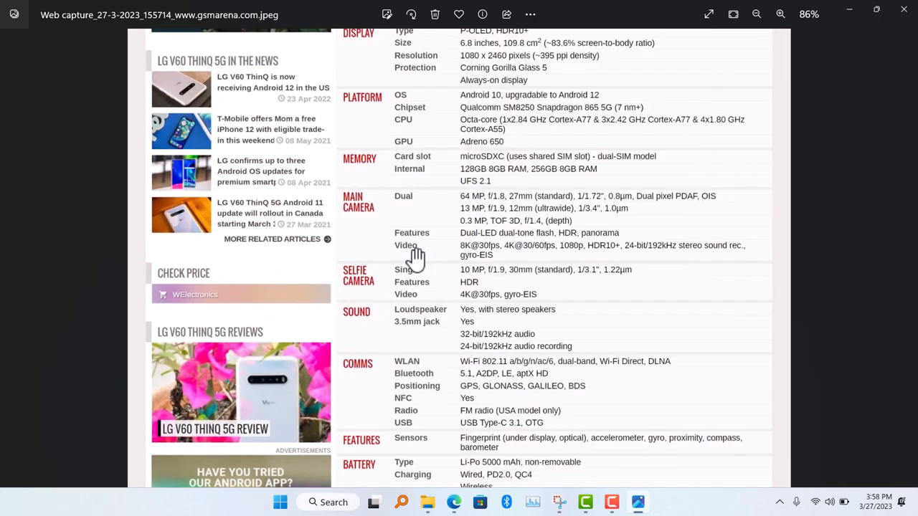
scroll("down", 3)
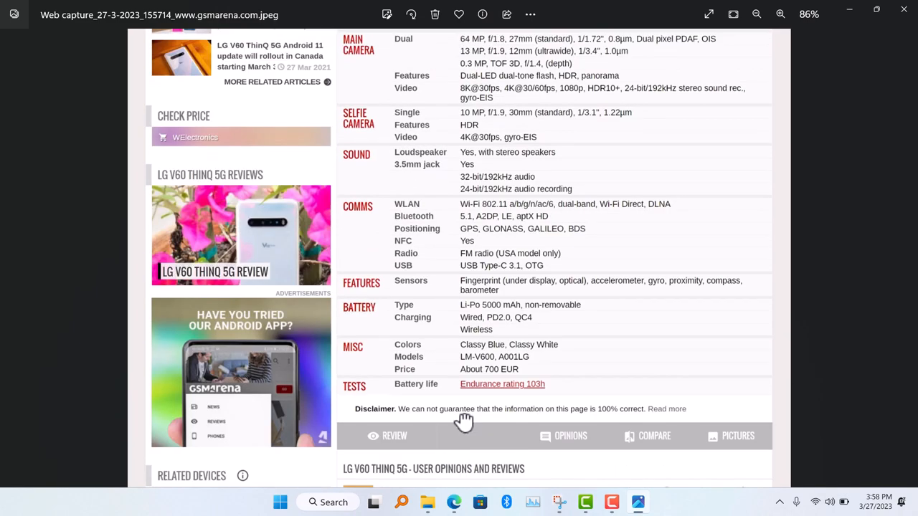
scroll("down", 3)
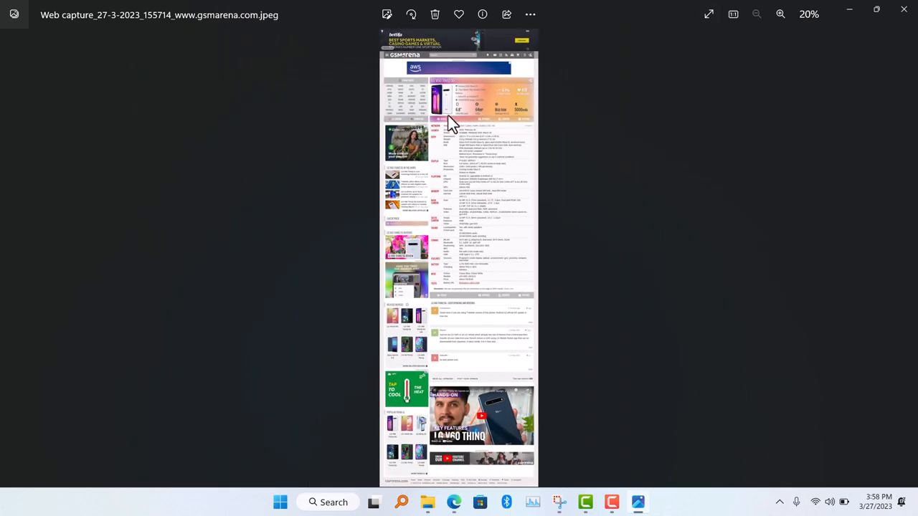
mouse_move(671, 15)
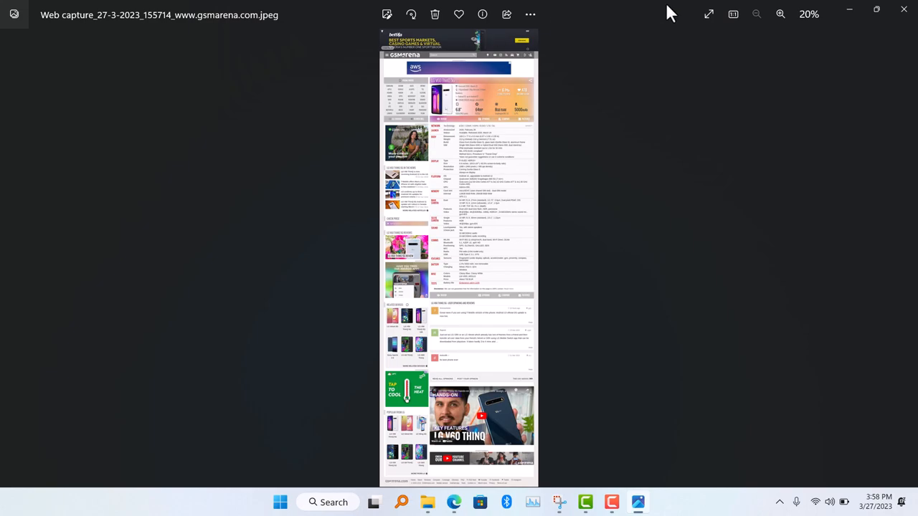